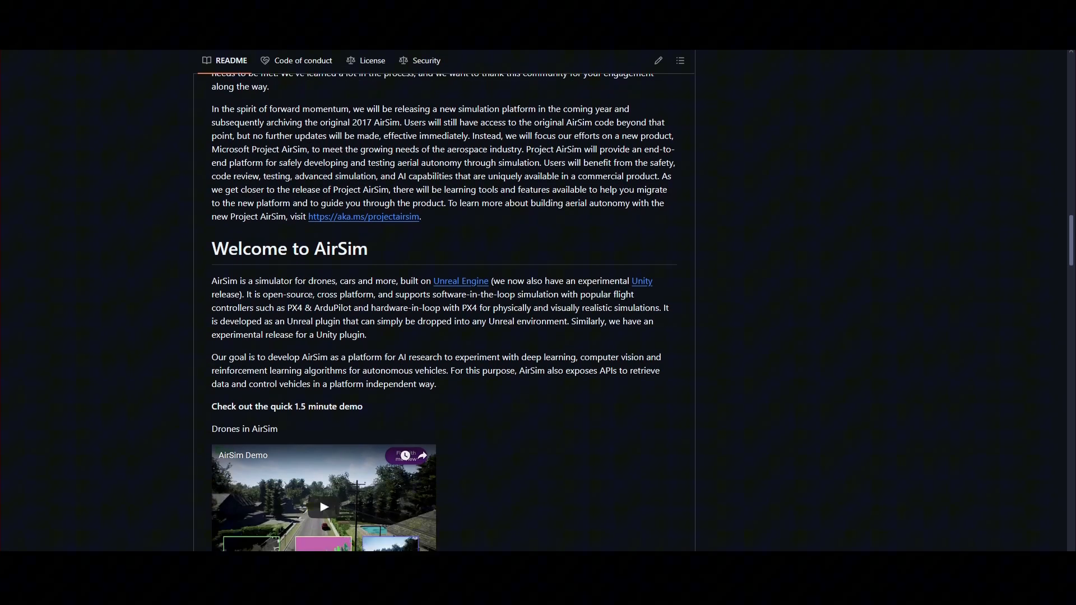
# Read down the AirSim README welcome section toward the documentation links
pyautogui.scroll(-3)
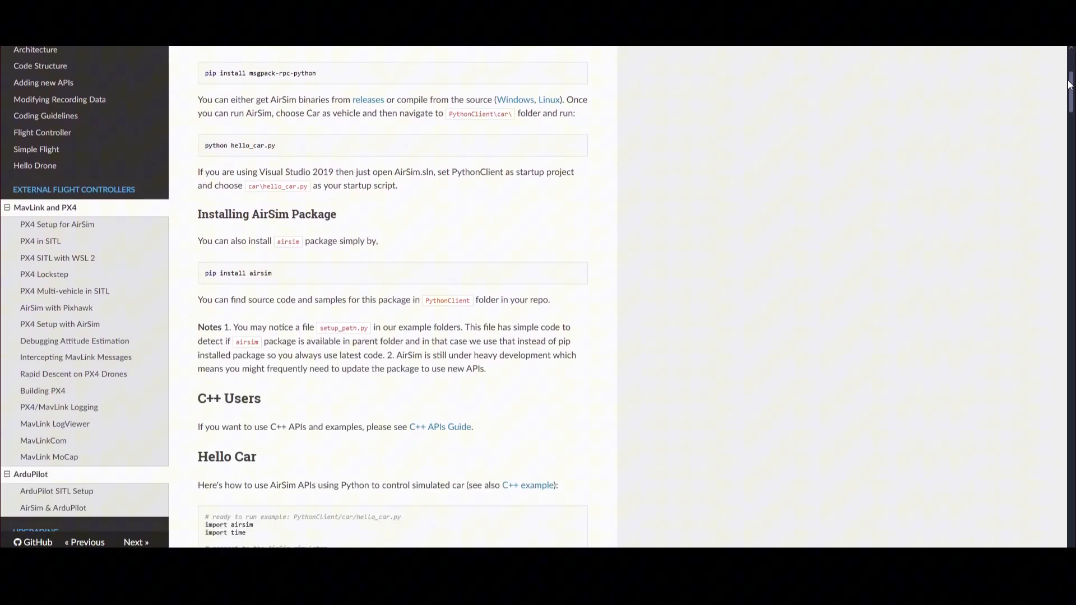
# Move through the API docs list and follow the Image APIs link
pyautogui.scroll(-3)
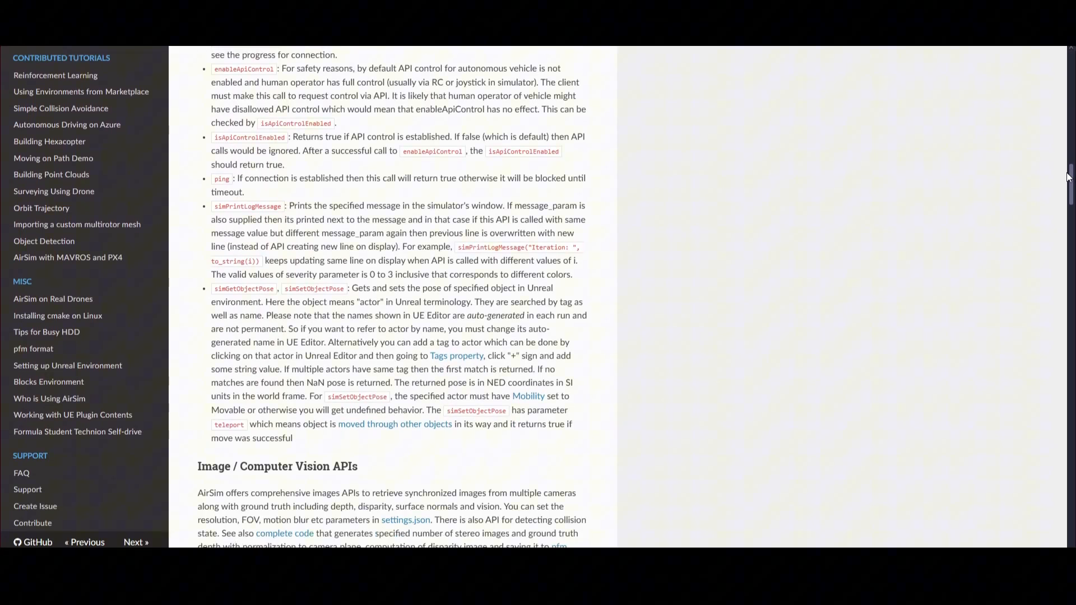
pyautogui.scroll(-3)
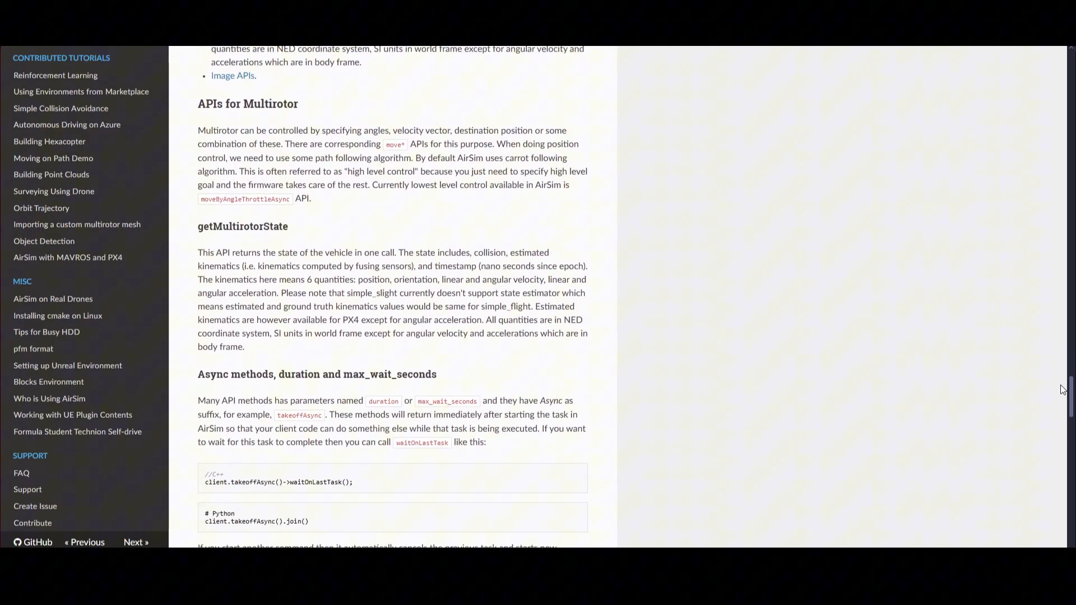
pyautogui.click(233, 75)
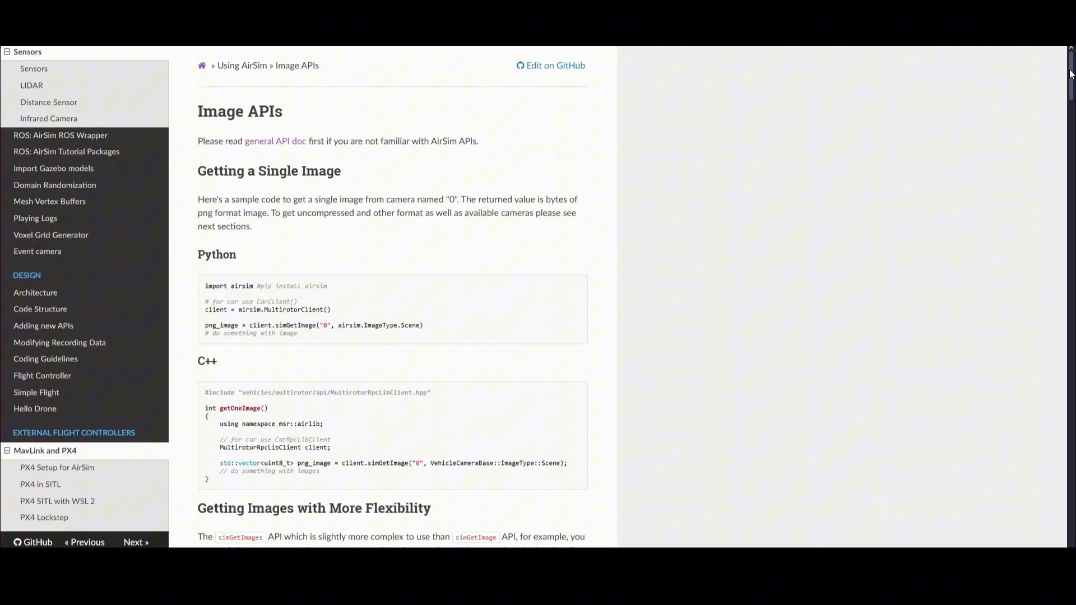
# Read down the Image APIs page to the Camera APIs section
pyautogui.scroll(-3)
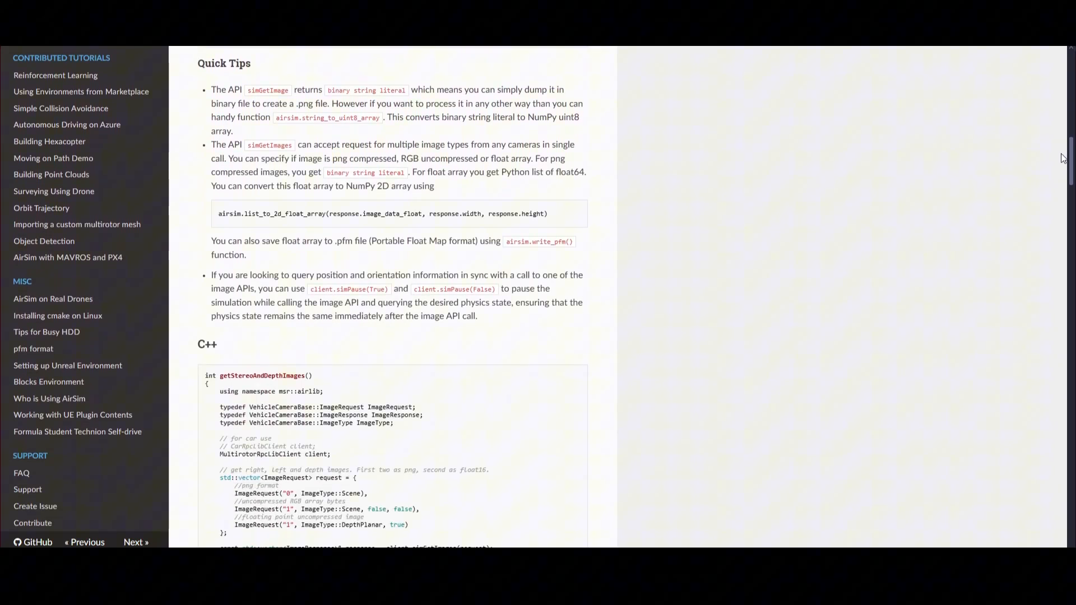
pyautogui.scroll(-3)
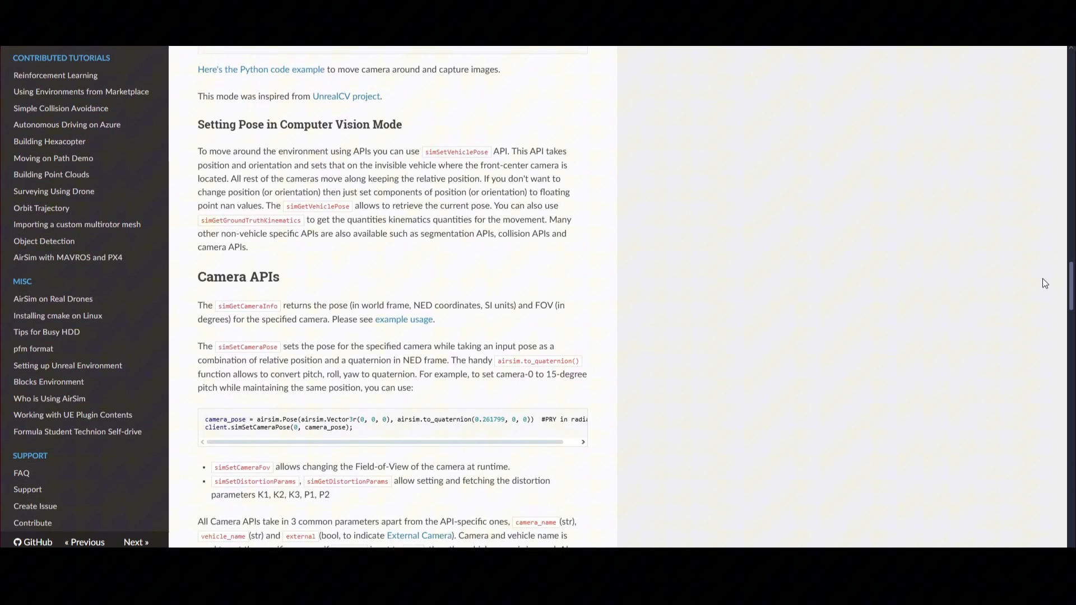
pyautogui.scroll(-3)
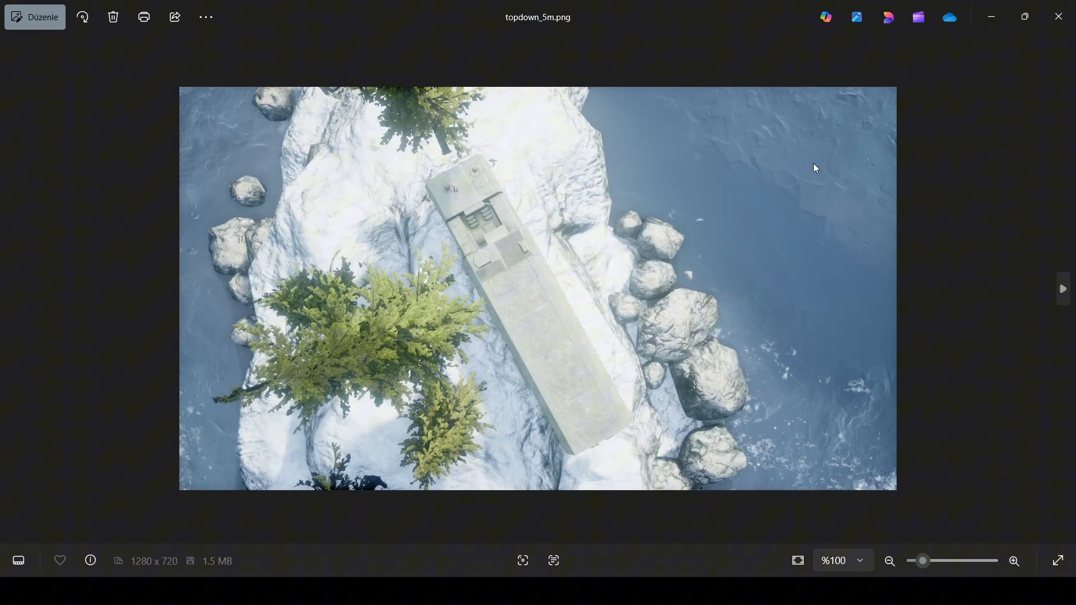
# Step through the top-down captures in Photos toward the higher-altitude topdown_175m.png view
pyautogui.click(1062, 289)
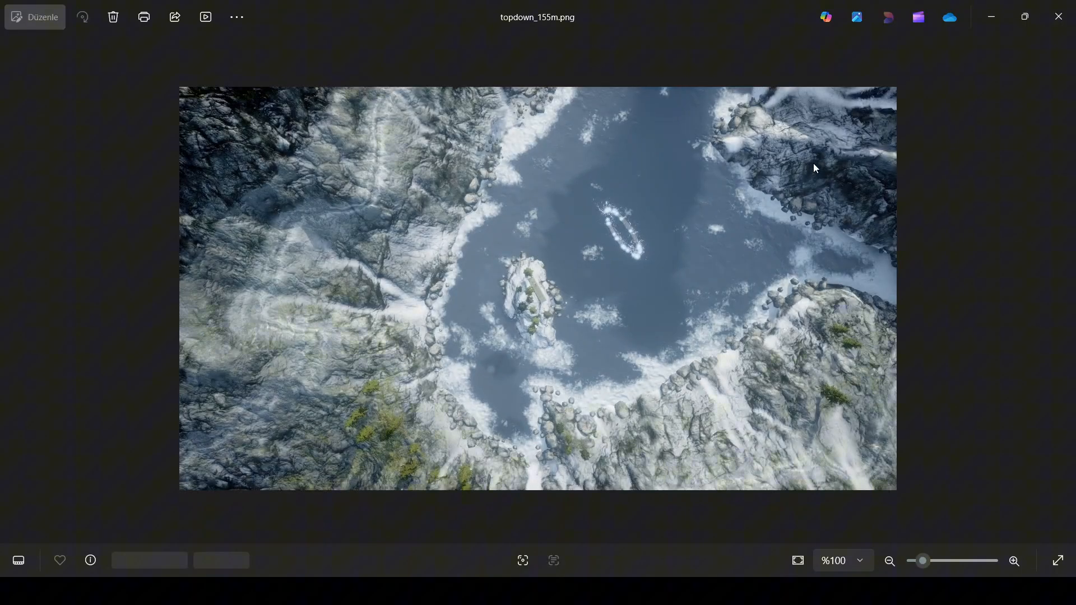
pyautogui.press('Right')
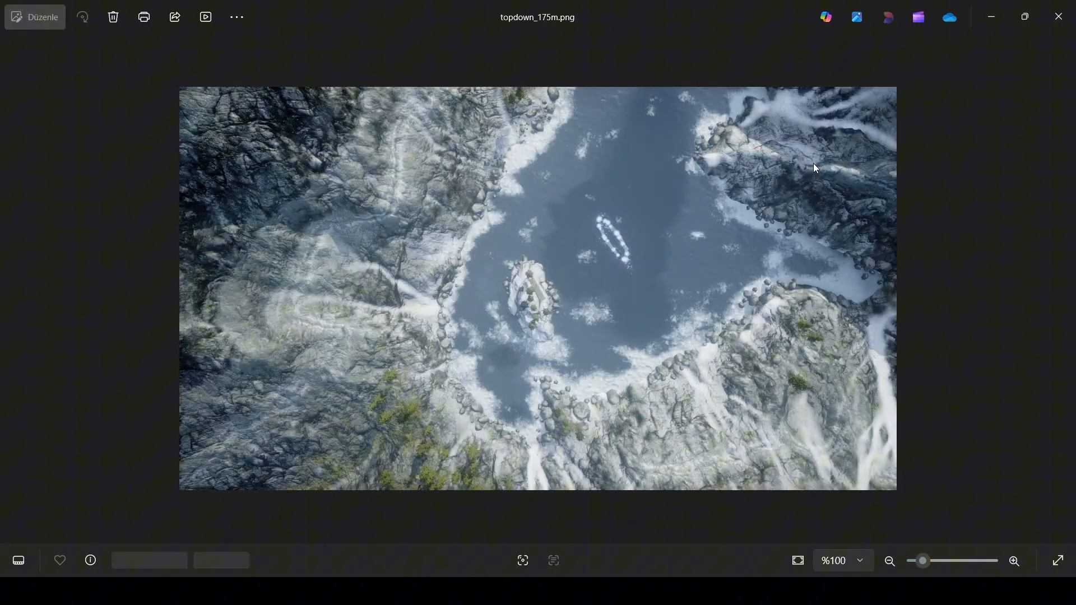